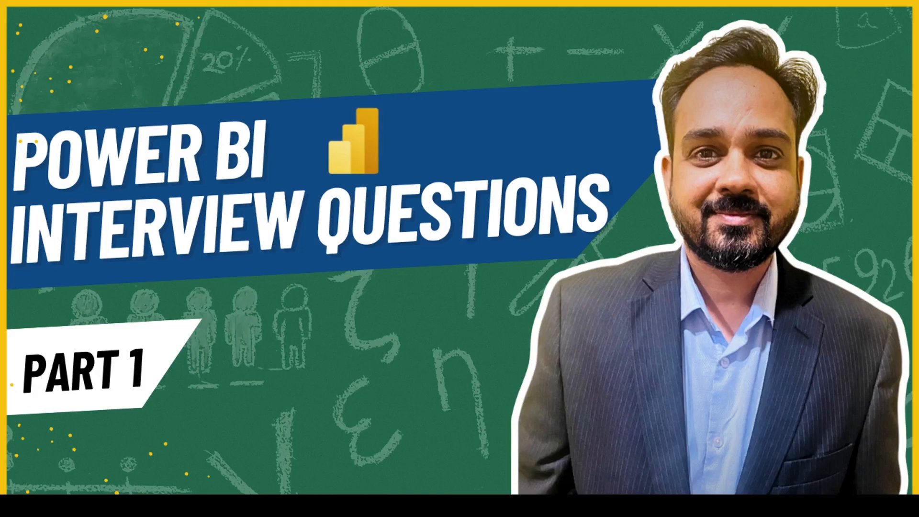
pyautogui.moveTo(716, 371)
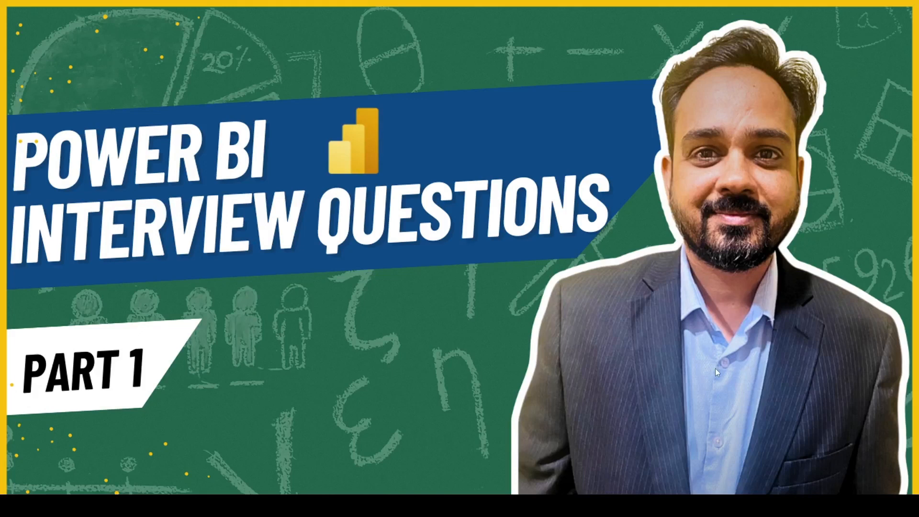